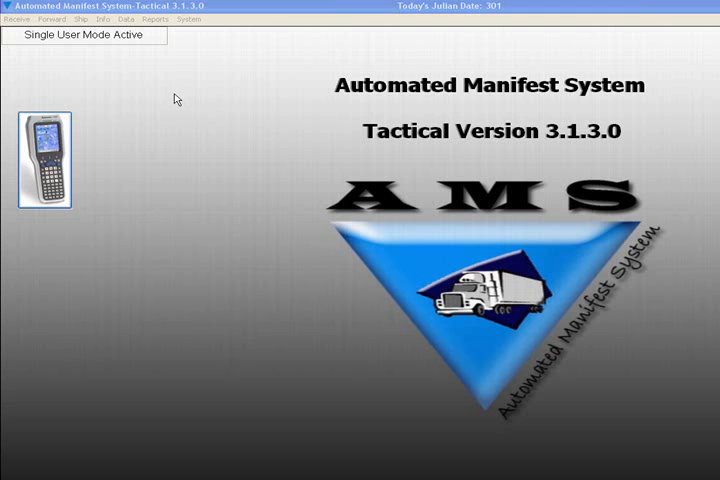
Open the Container Maintenance form from the main screen to start a new container.
click(114, 30)
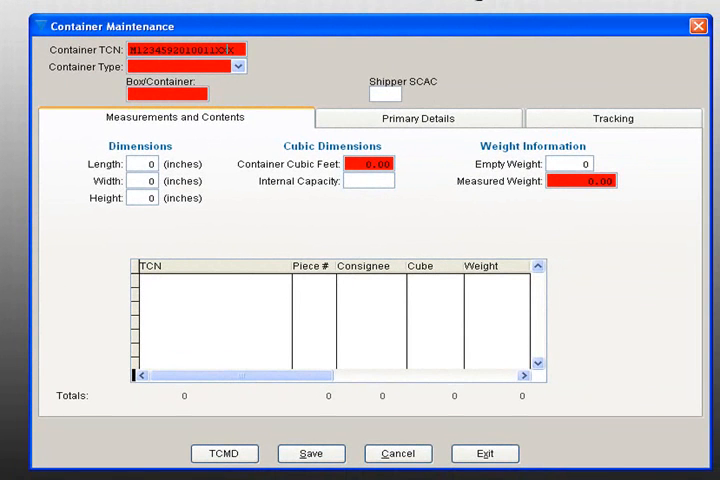
Set a 20 ft SEAVAN/MILVAN type, owner APLE, number 333332, check digit 1, capacity 1280.
click(233, 66)
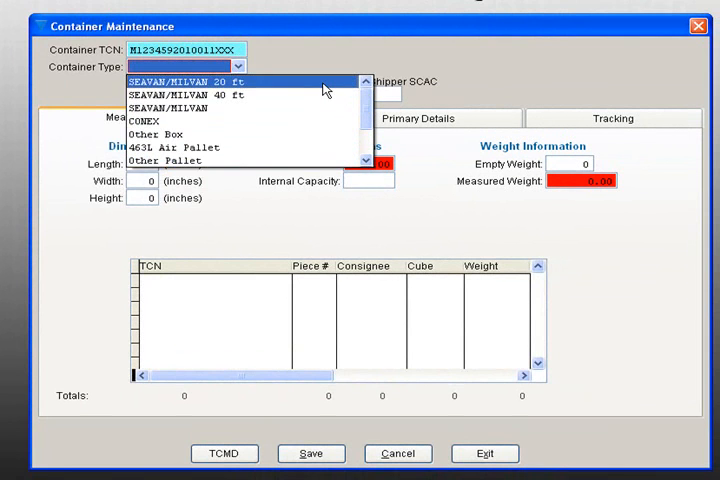
click(180, 81)
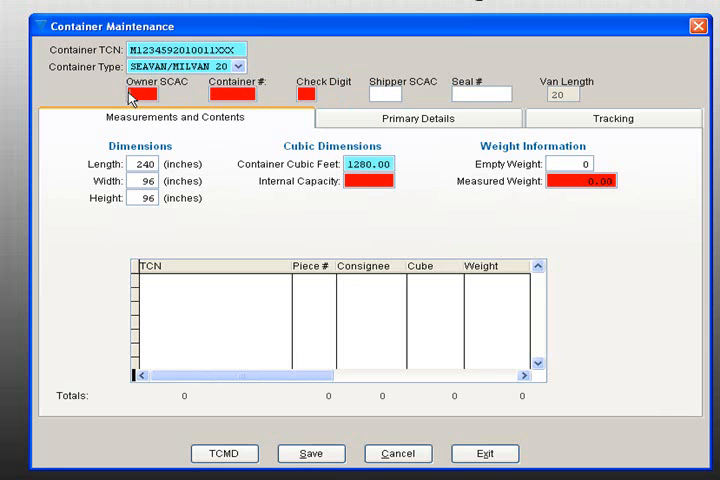
text(APLE)
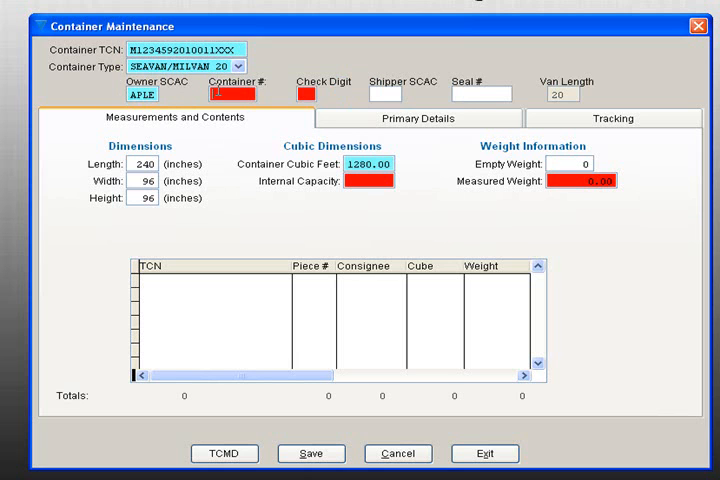
text(3333322)
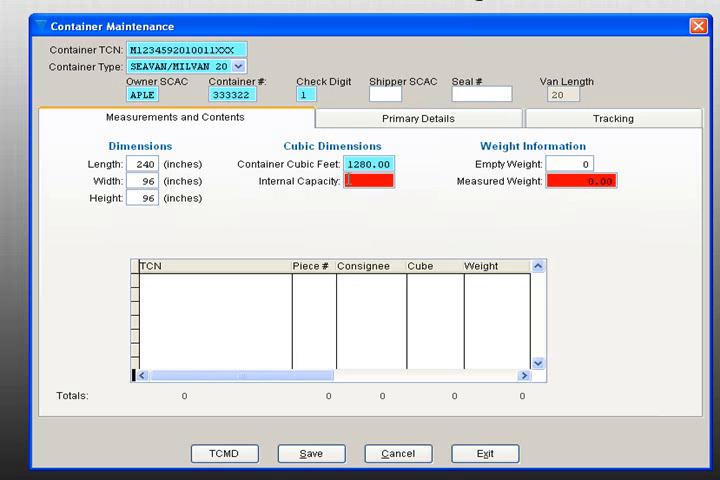
text(12)
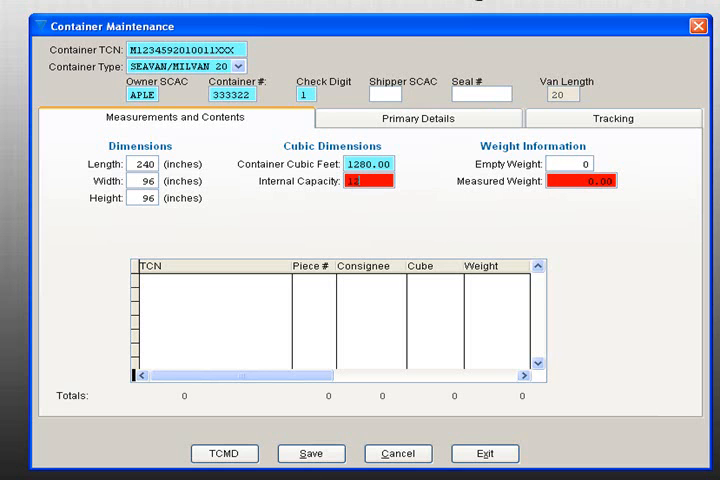
text(1280)
click(581, 180)
text(23456 )
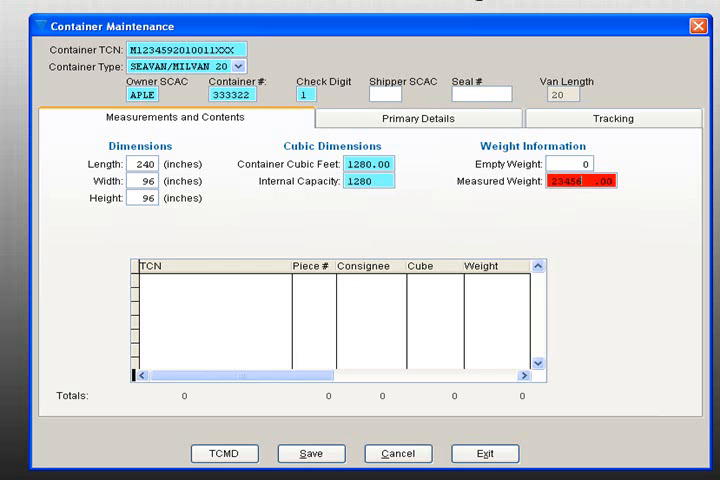
Review the Primary Details and Tracking tabs, then acknowledge the Container Created message.
click(416, 118)
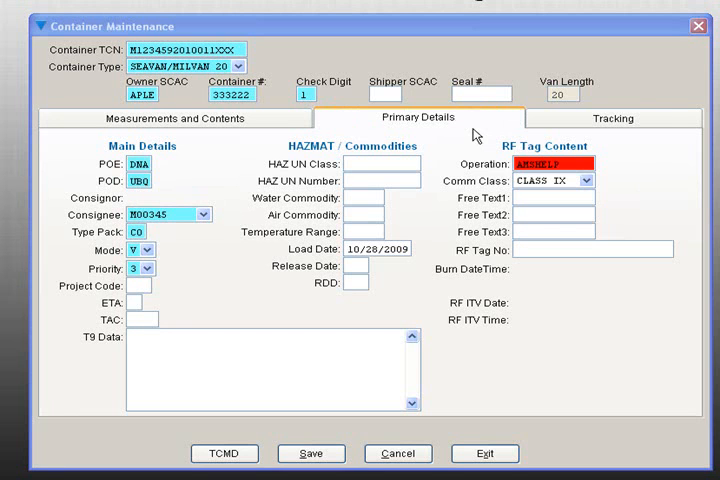
click(612, 118)
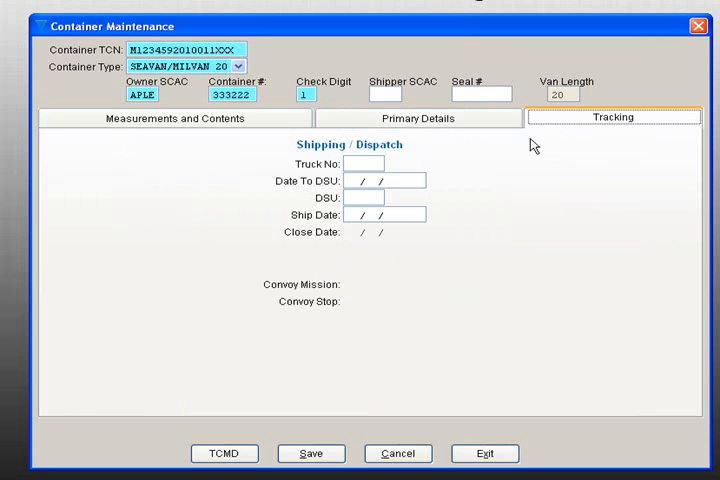
mouse_move(321, 410)
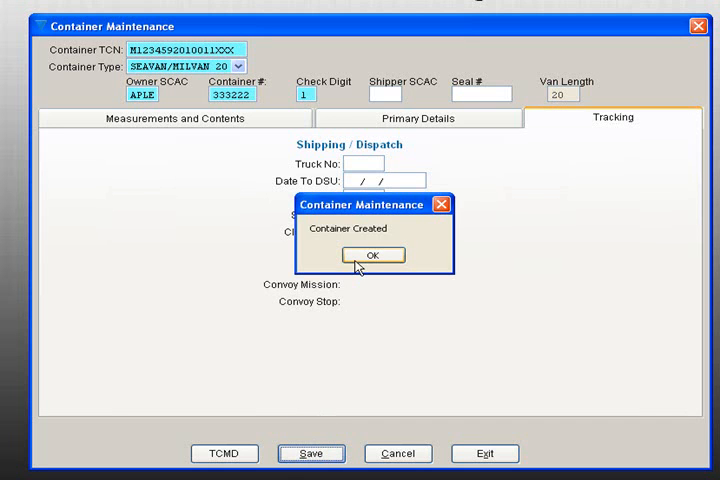
click(371, 254)
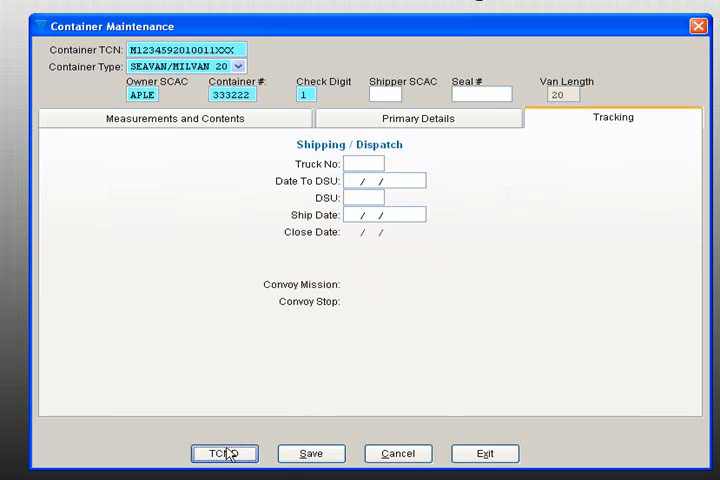
Generate and save container 333222's TCMD, then exit the TCMD window.
click(224, 453)
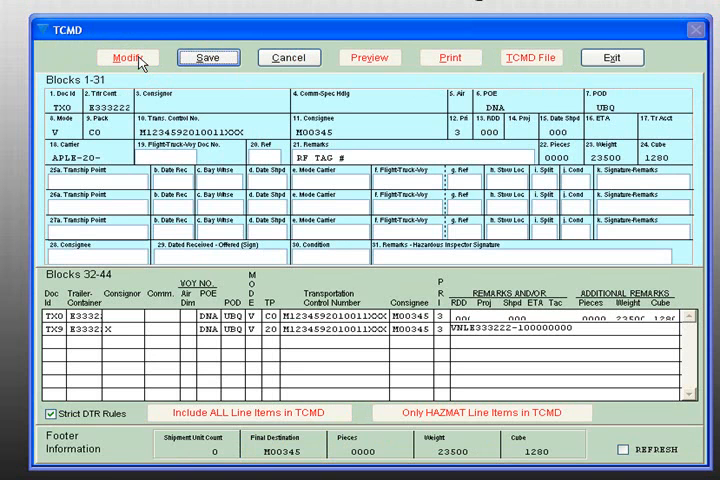
click(128, 57)
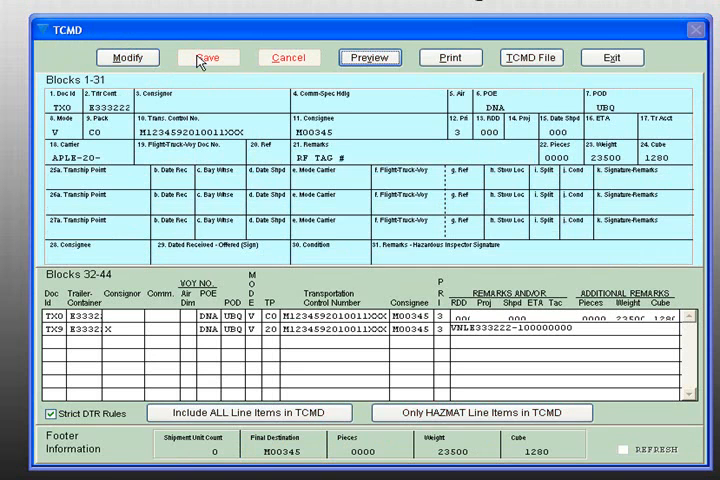
click(370, 57)
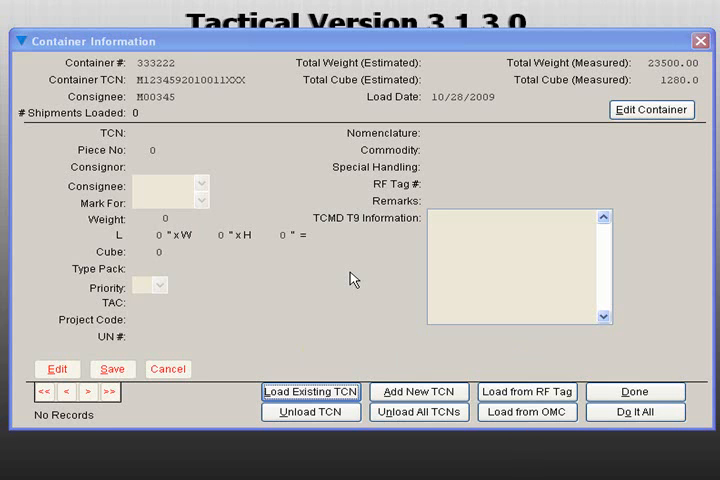
mouse_move(332, 382)
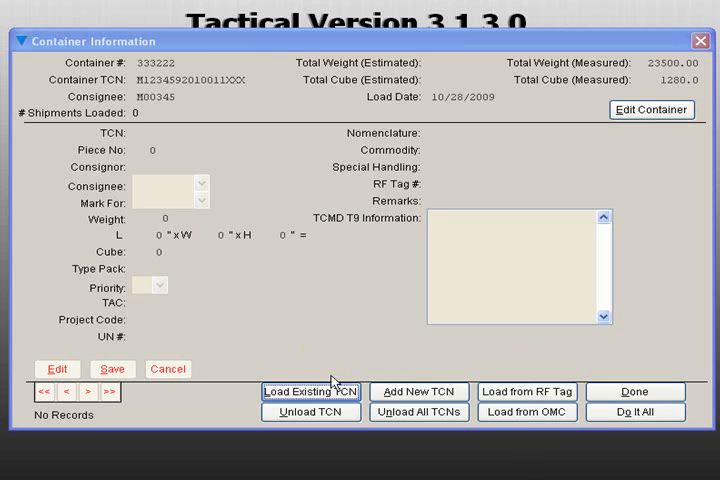
Load the three checked existing TCNs, reaching 1,602 weight and 96 cube.
click(310, 391)
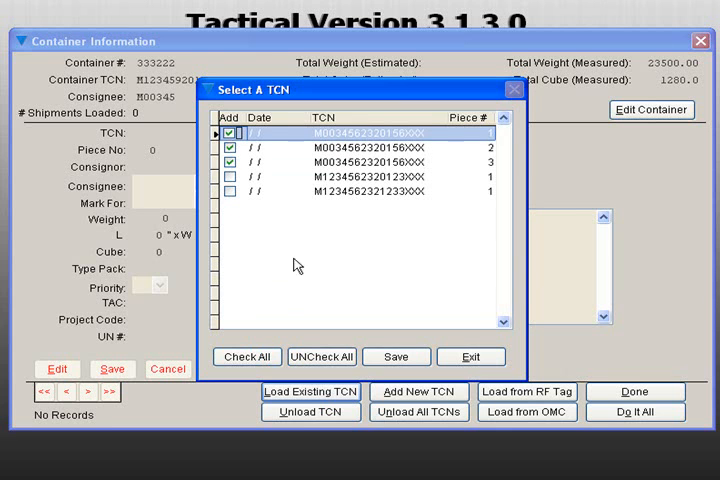
click(396, 356)
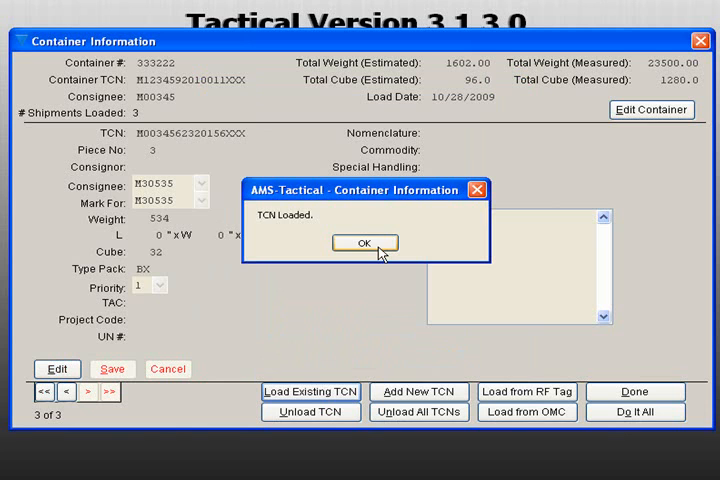
click(364, 243)
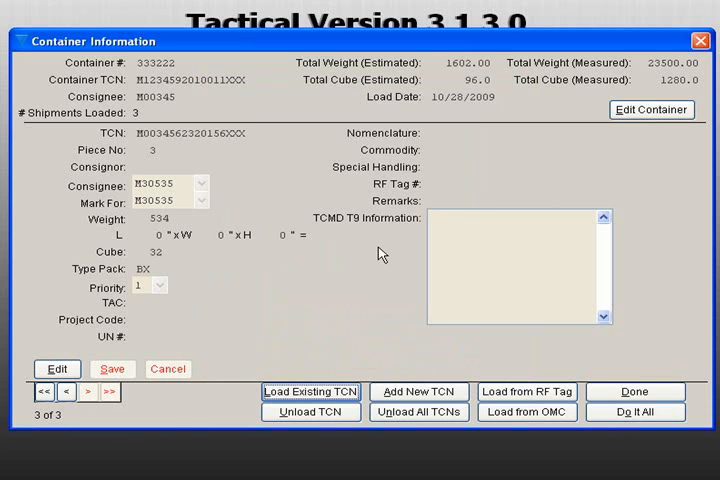
Save a new 123-weight, cube-1 TCN into the container, totalling five shipments.
click(418, 391)
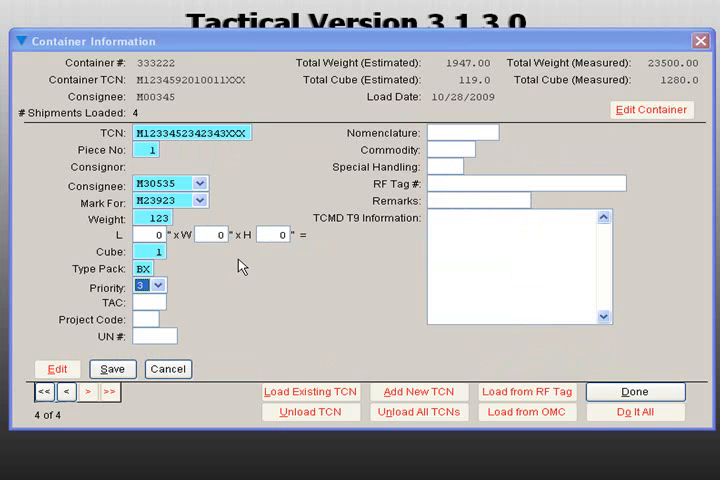
click(112, 369)
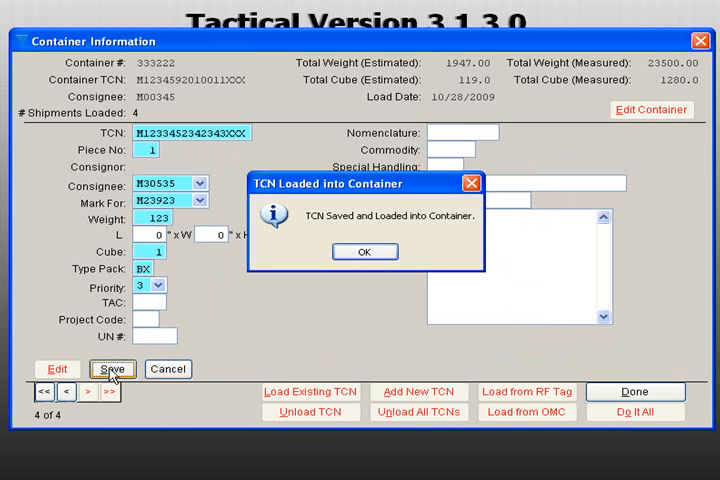
click(364, 251)
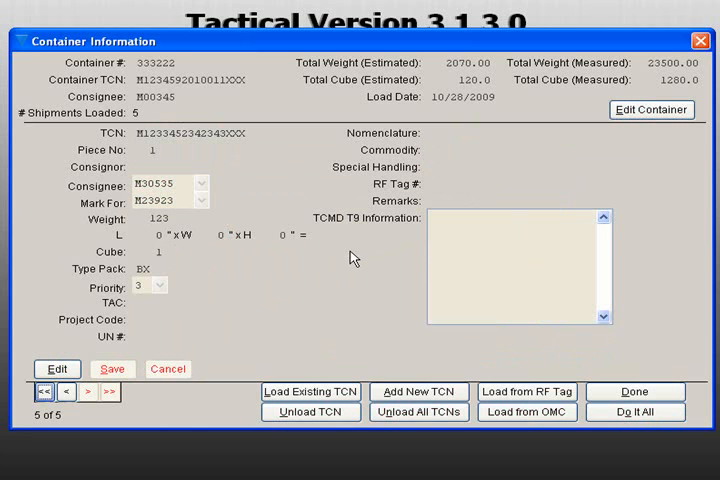
Unload the 123-weight TCN, leaving 4 shipments at 1,947 weight, then choose Do It All.
click(310, 412)
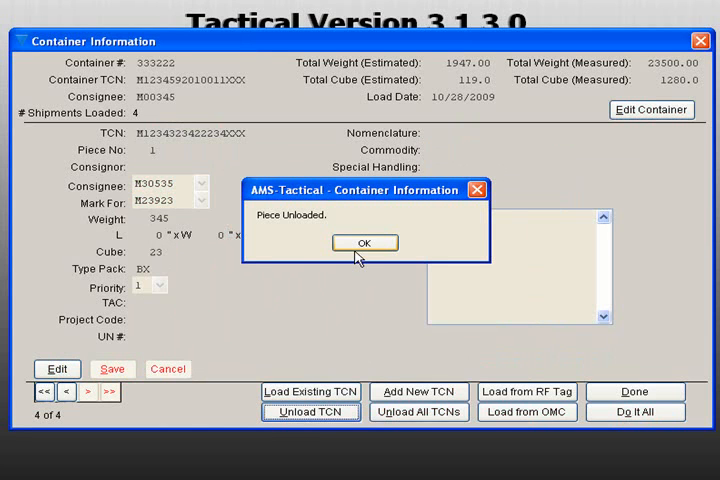
click(365, 242)
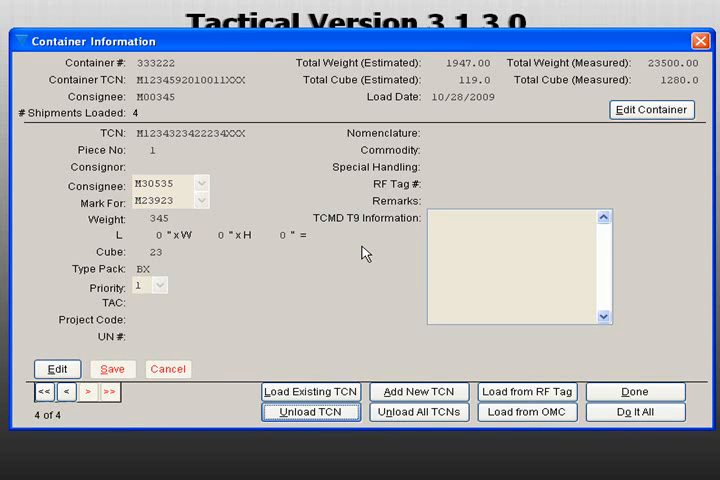
click(636, 412)
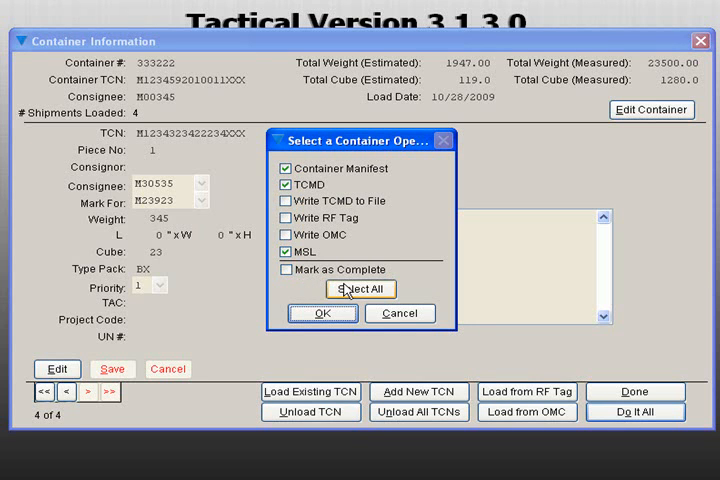
Run Container Manifest, TCMD and MSL outputs with the manifest set to Preview Report.
click(361, 289)
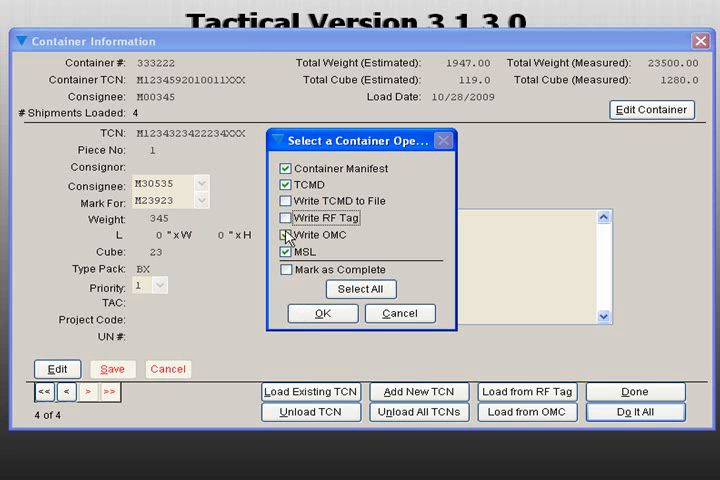
click(322, 313)
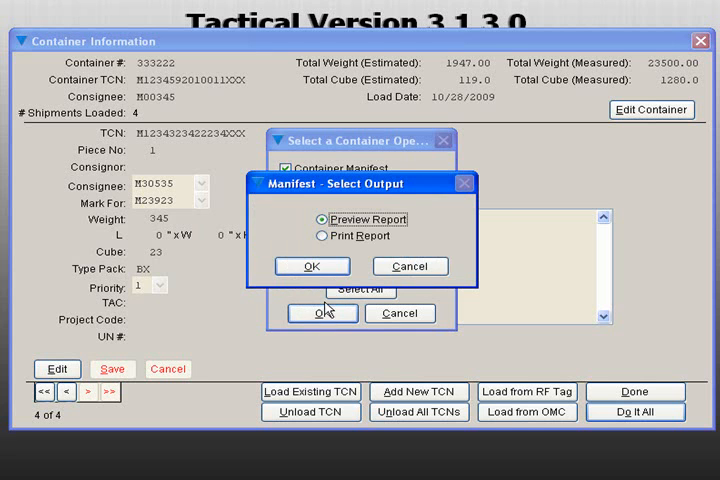
click(312, 266)
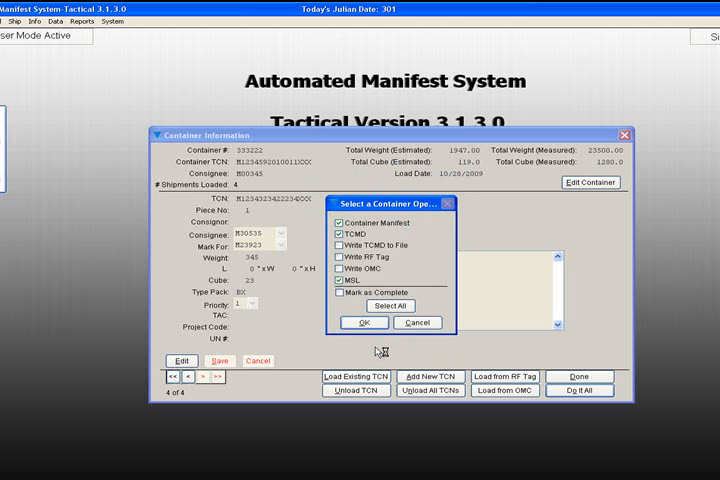
click(363, 322)
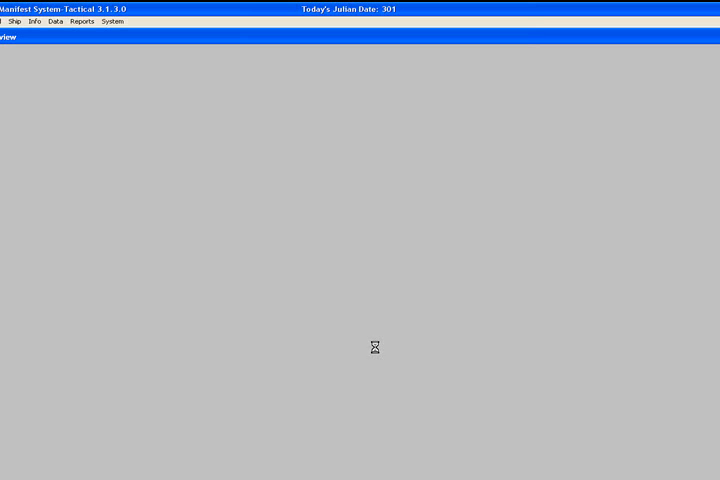